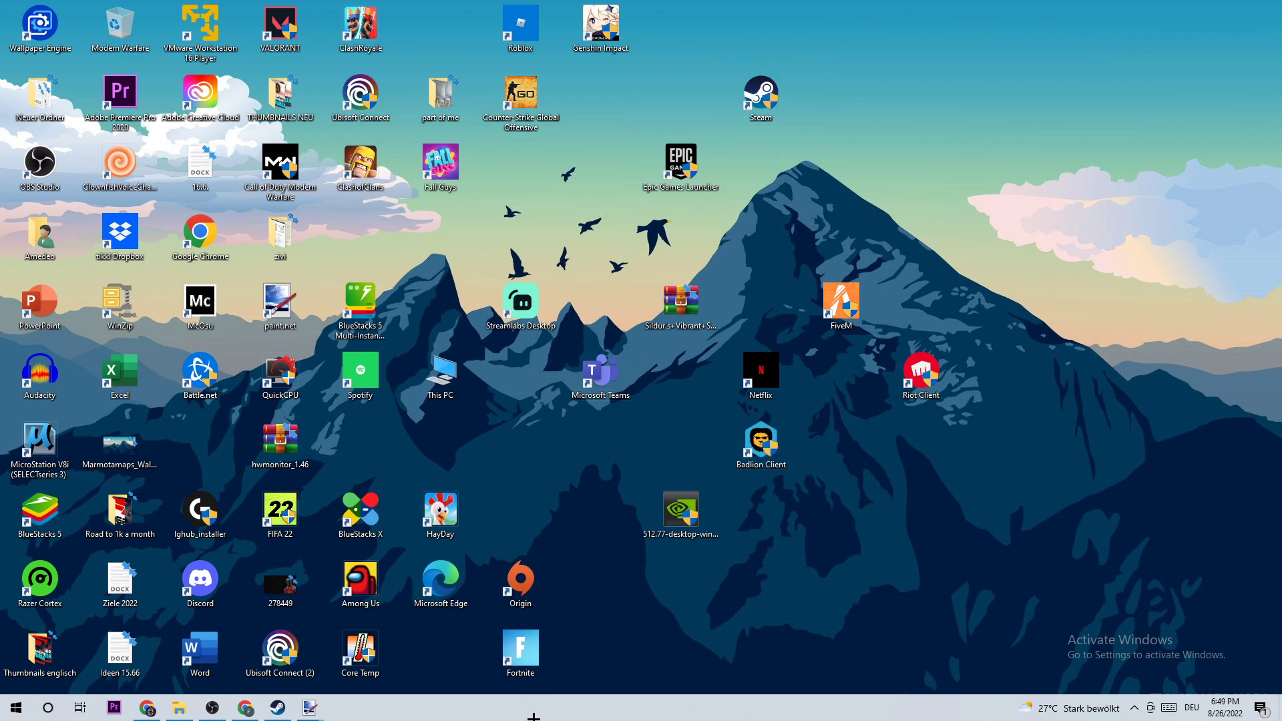
{"action": "mouse_move", "coordinate": [617, 657]}
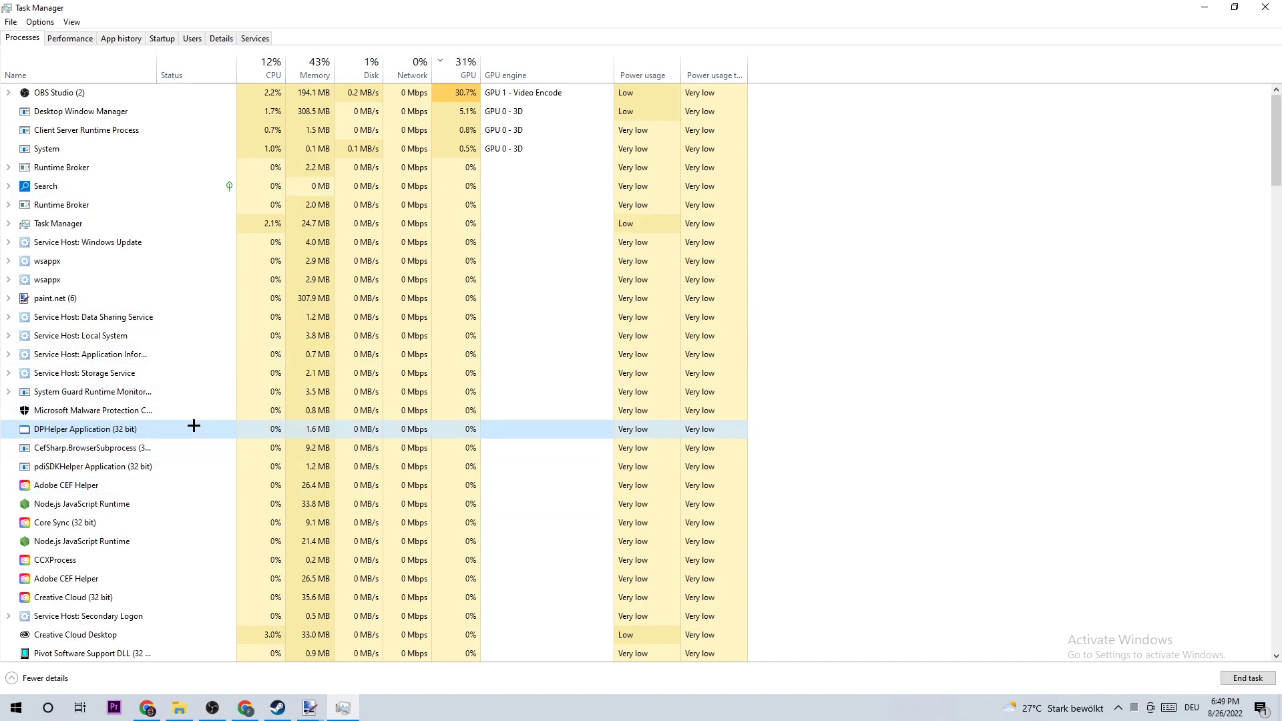
Scroll further down the Processes list and right-click a process before closing Task Manager.
{"action": "scroll", "scroll_direction": "down", "scroll_amount": 3}
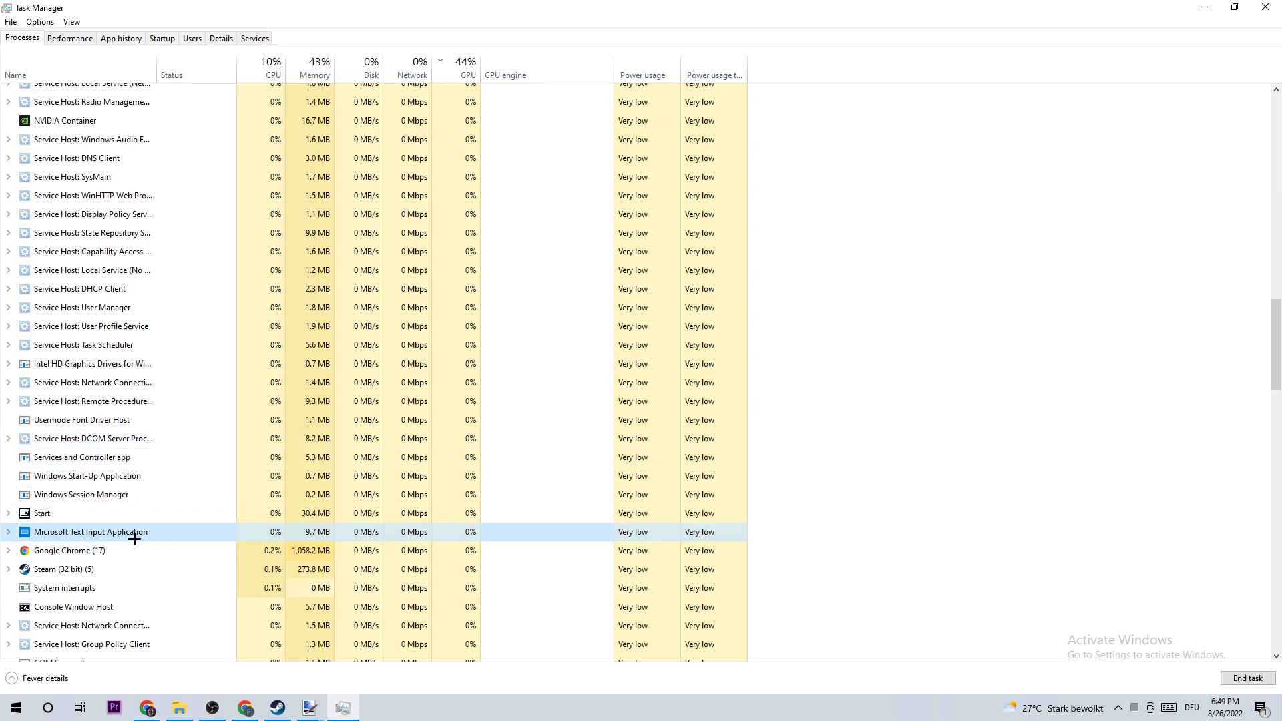
{"action": "right_click", "coordinate": [89, 533]}
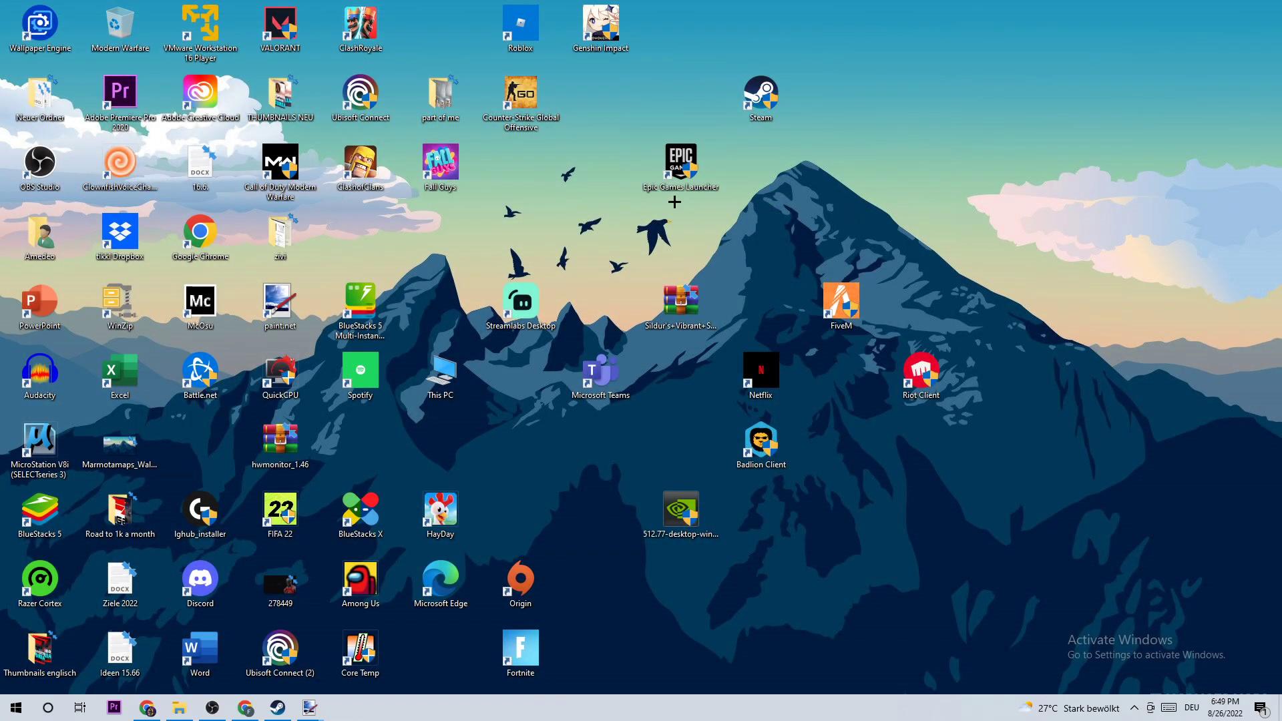
Move the Badlion Client shortcut up, open its Properties and show the Compatibility settings.
{"action": "left_click", "coordinate": [760, 446]}
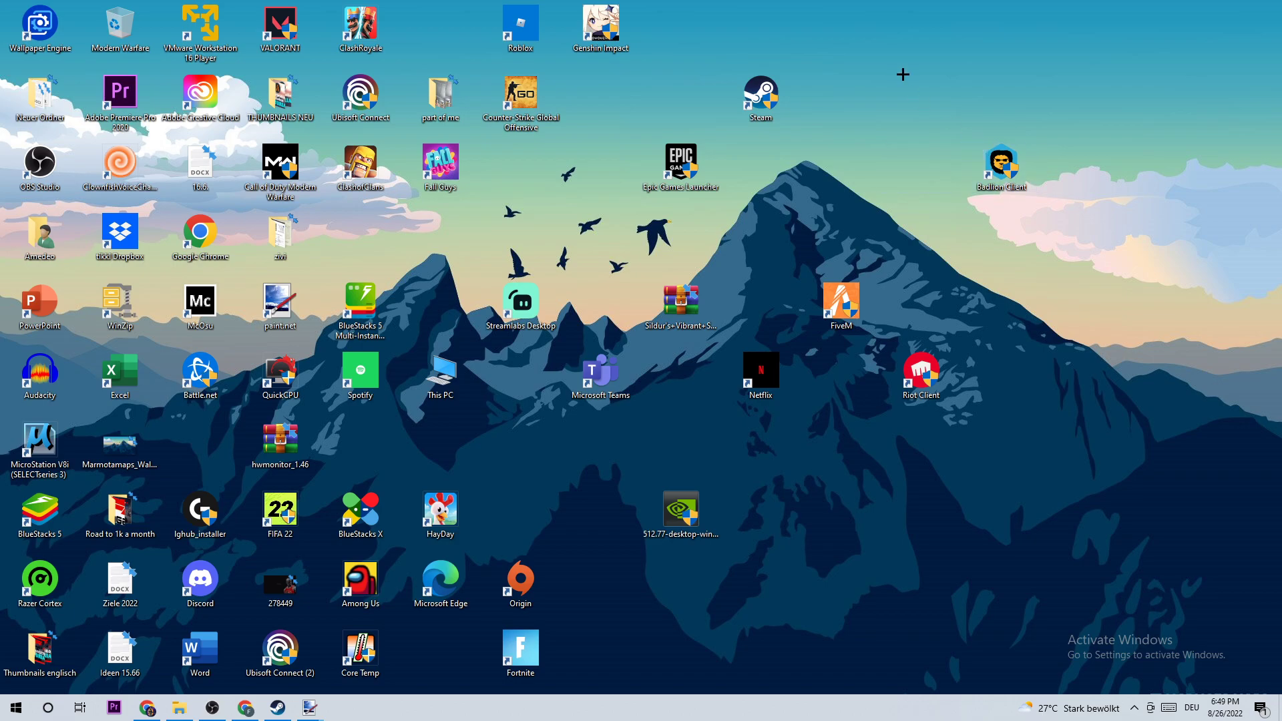
{"action": "mouse_move", "coordinate": [396, 718]}
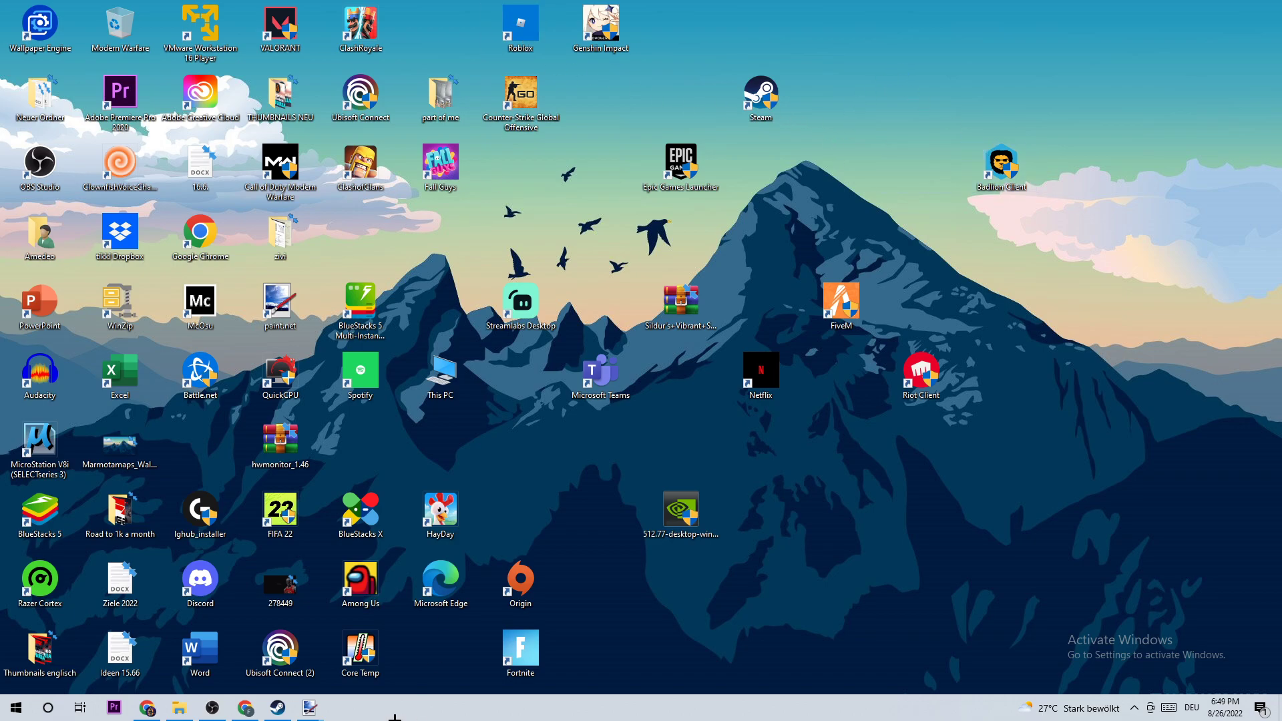
{"action": "left_click", "coordinate": [15, 708]}
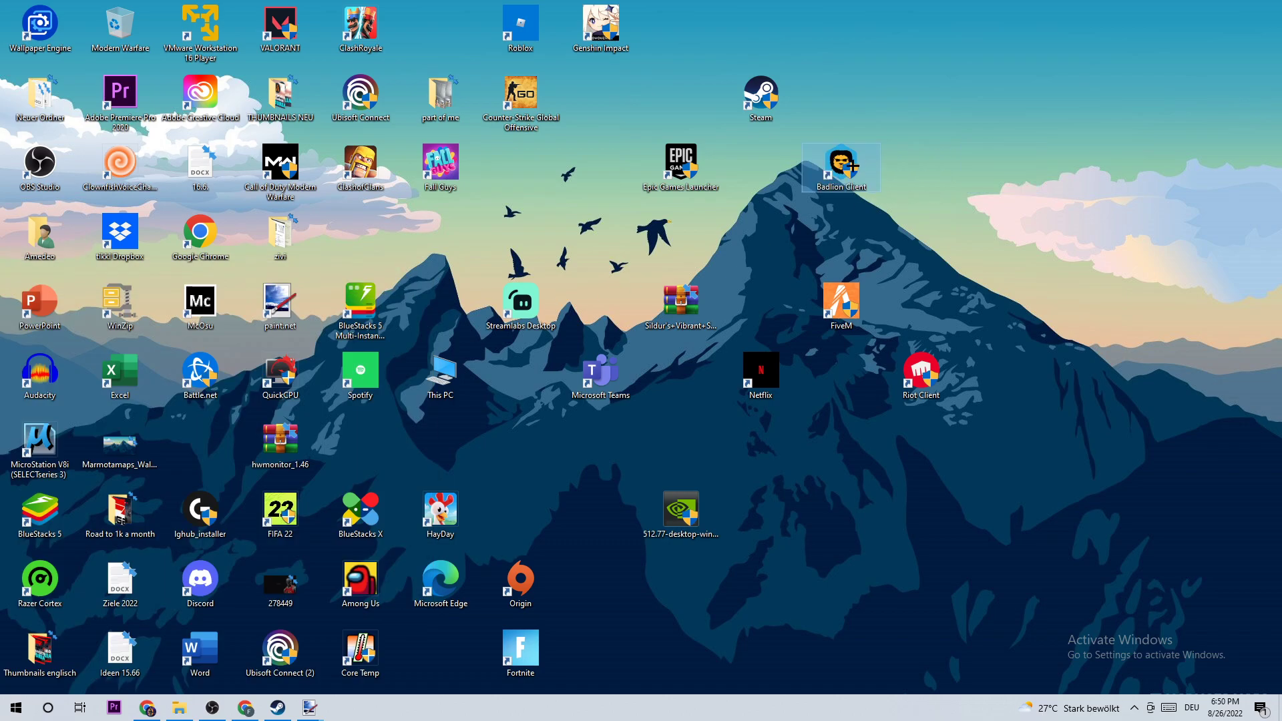
{"action": "right_click", "coordinate": [840, 167]}
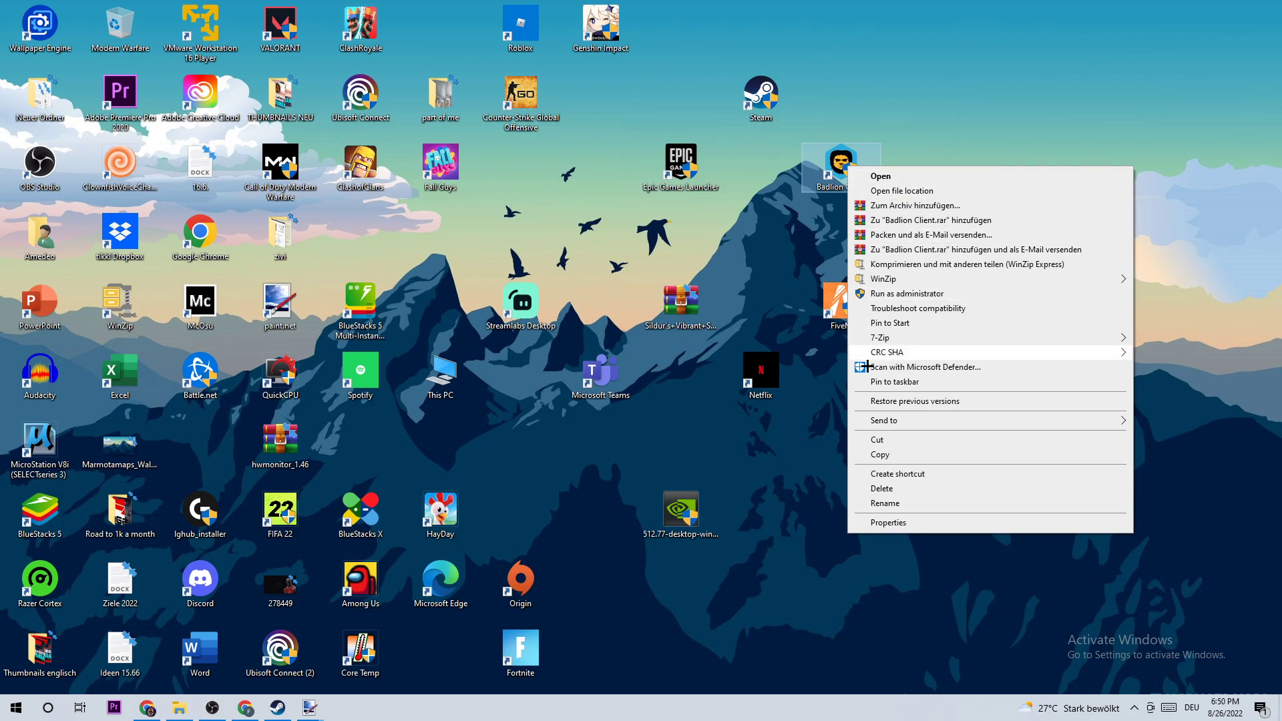
{"action": "left_click", "coordinate": [887, 522]}
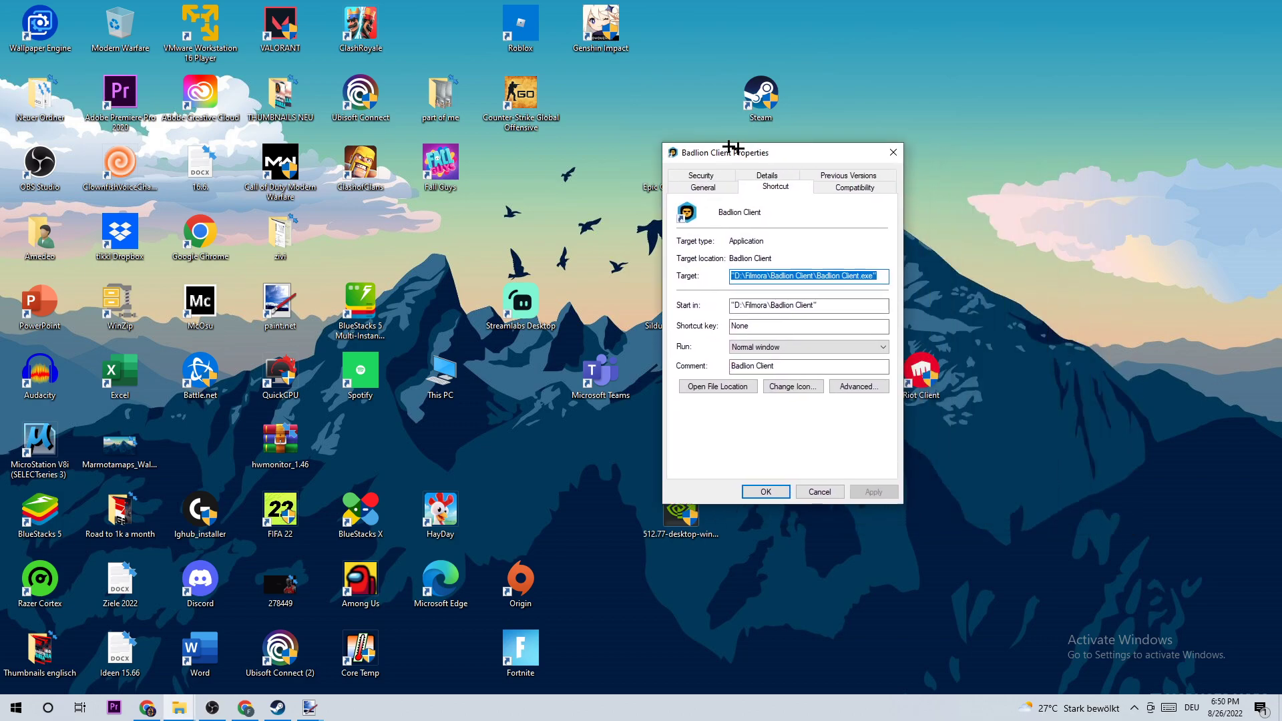
{"action": "left_click_drag", "start_coordinate": [728, 152], "coordinate": [474, 115]}
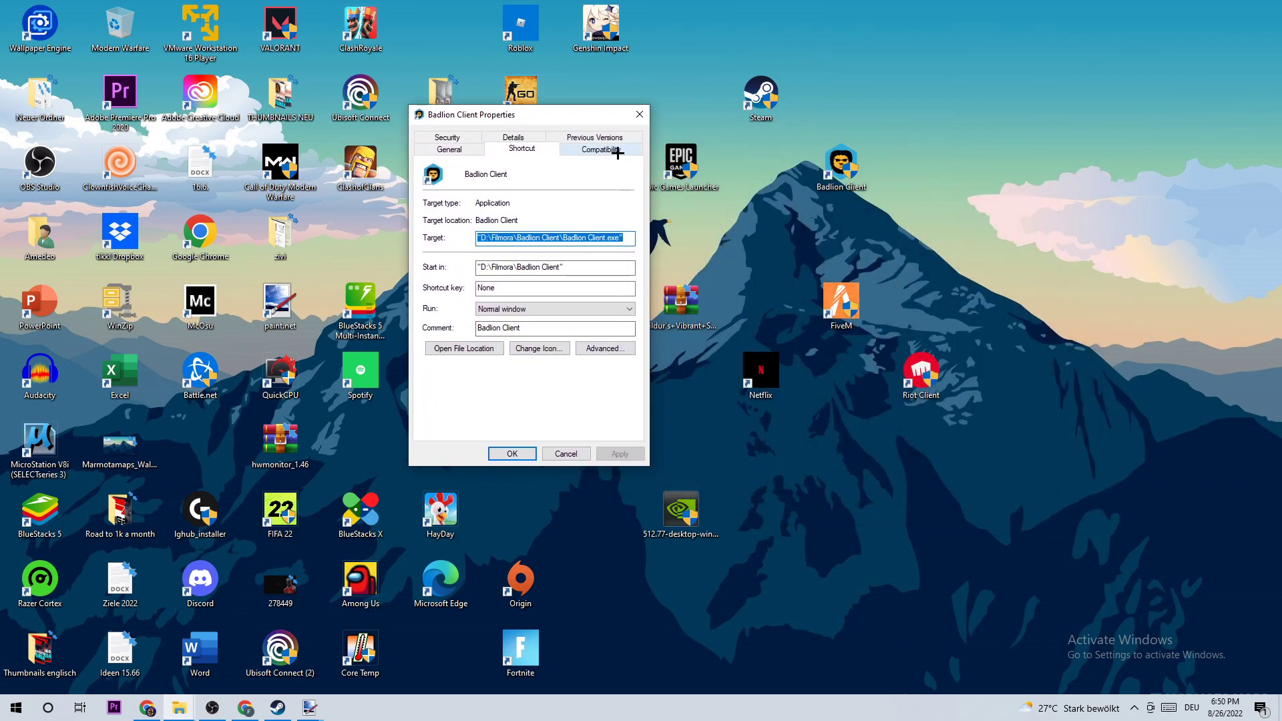
{"action": "left_click", "coordinate": [600, 136]}
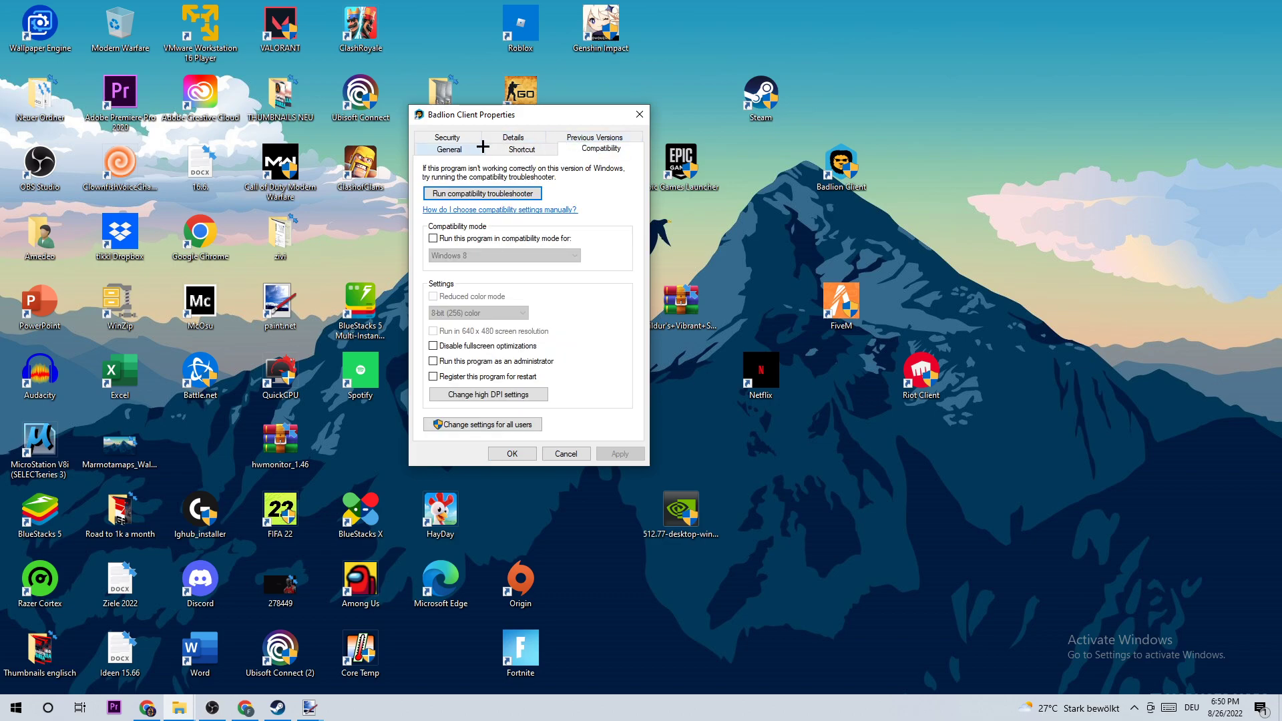
{"action": "mouse_move", "coordinate": [454, 113]}
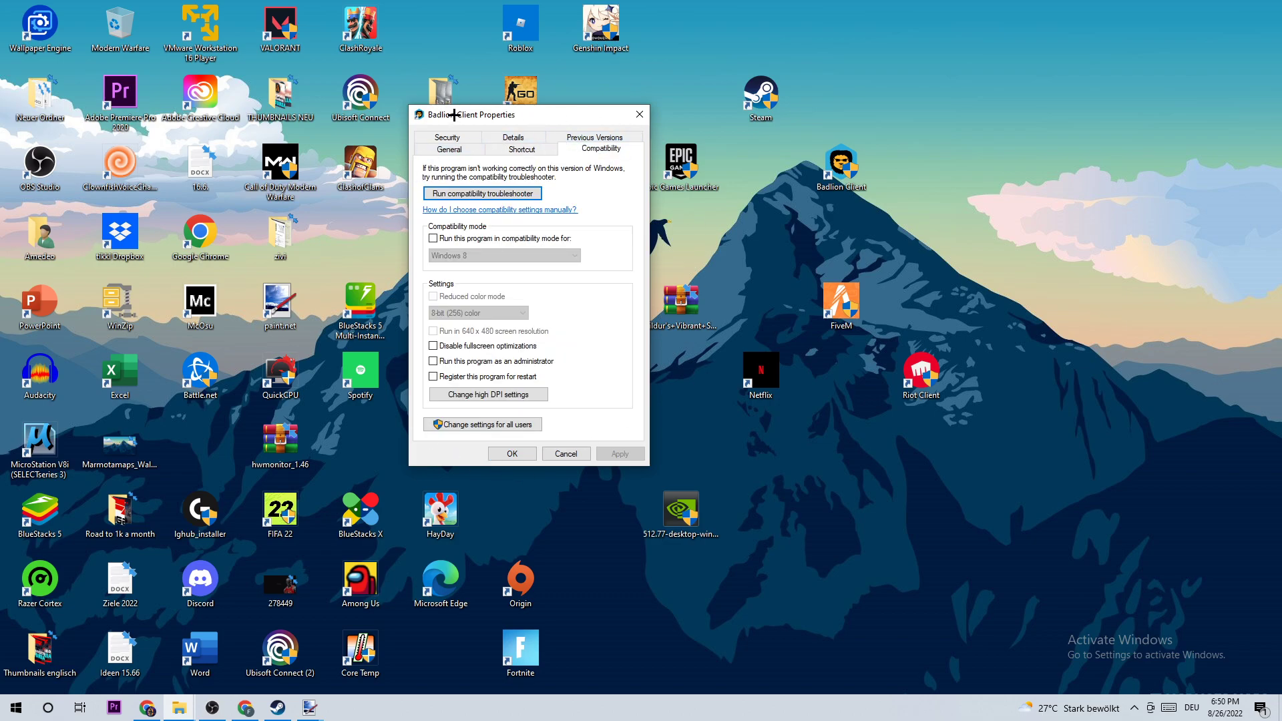
Enable compatibility mode for Windows 8 and 'Run this program as an administrator' on the shortcut.
{"action": "left_click_drag", "start_coordinate": [523, 114], "coordinate": [442, 60]}
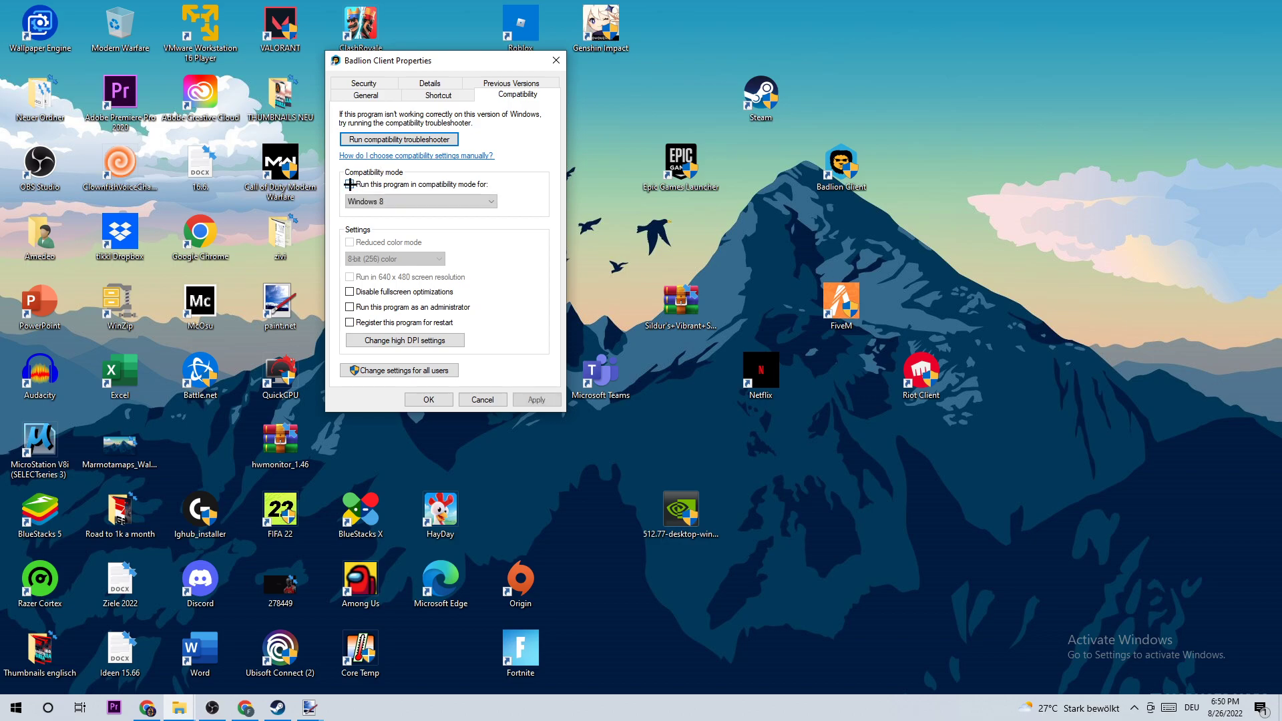
{"action": "left_click", "coordinate": [349, 185]}
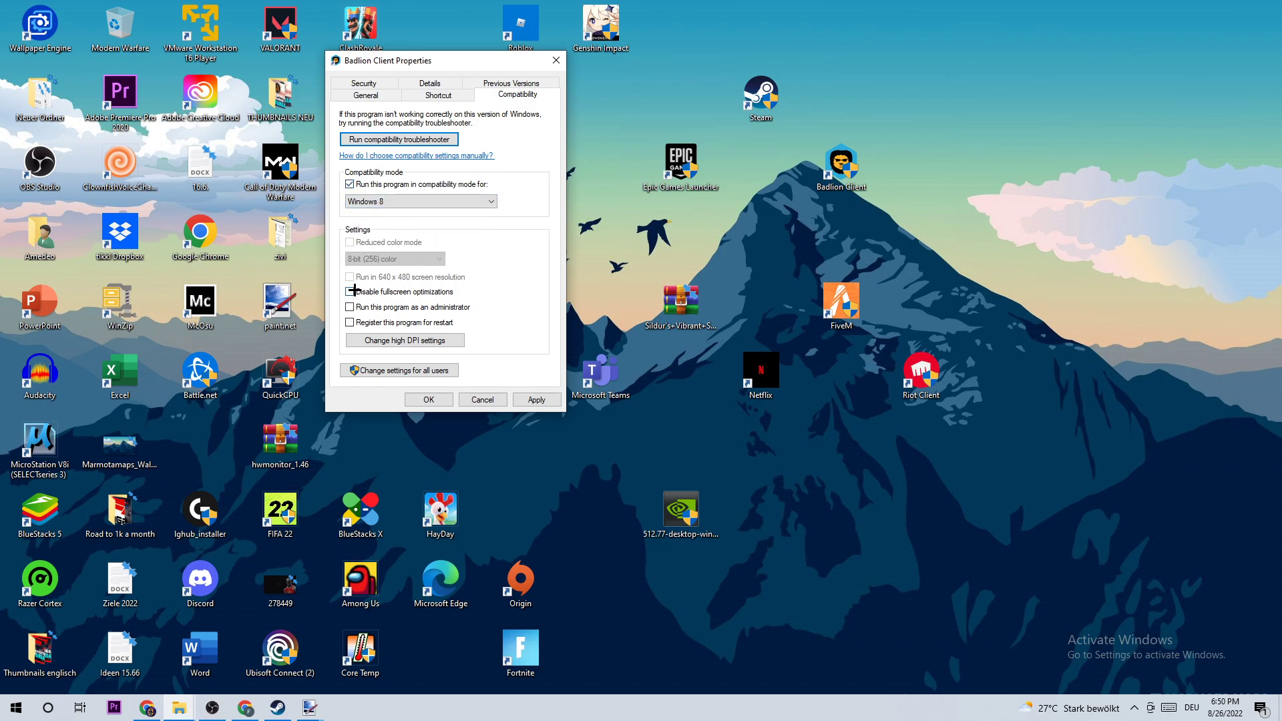
{"action": "left_click", "coordinate": [348, 291]}
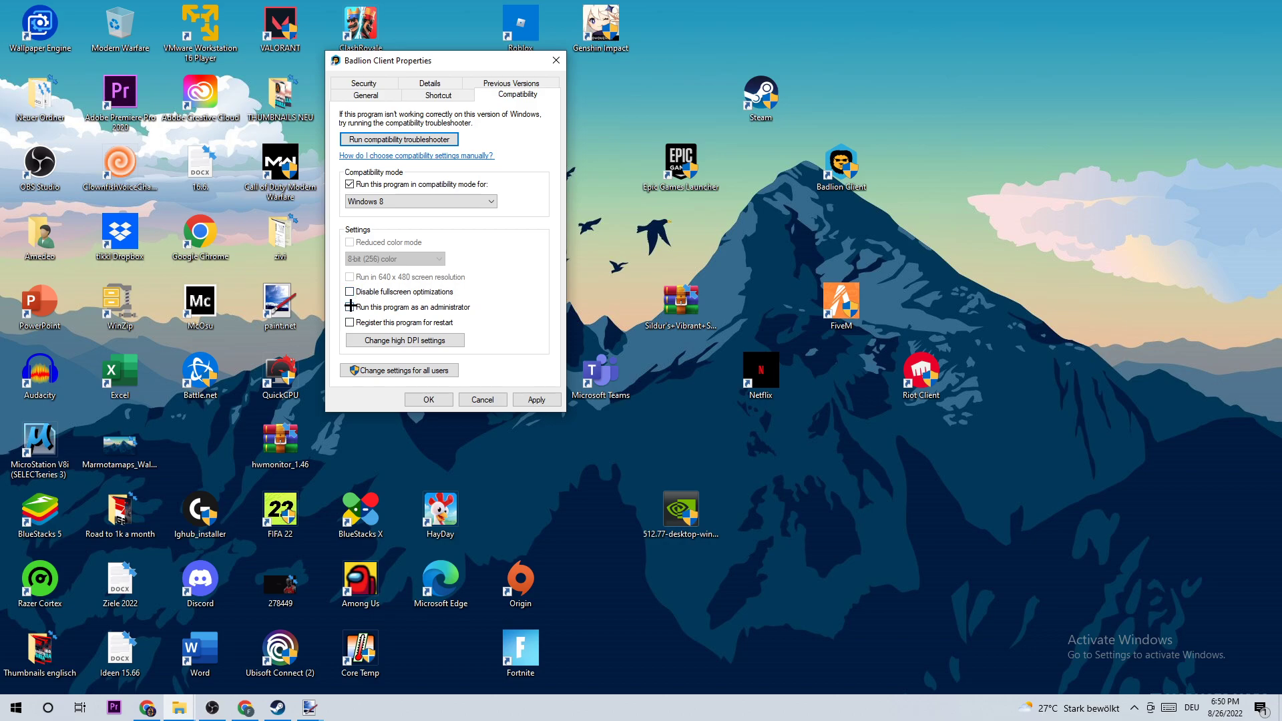
{"action": "left_click", "coordinate": [350, 307]}
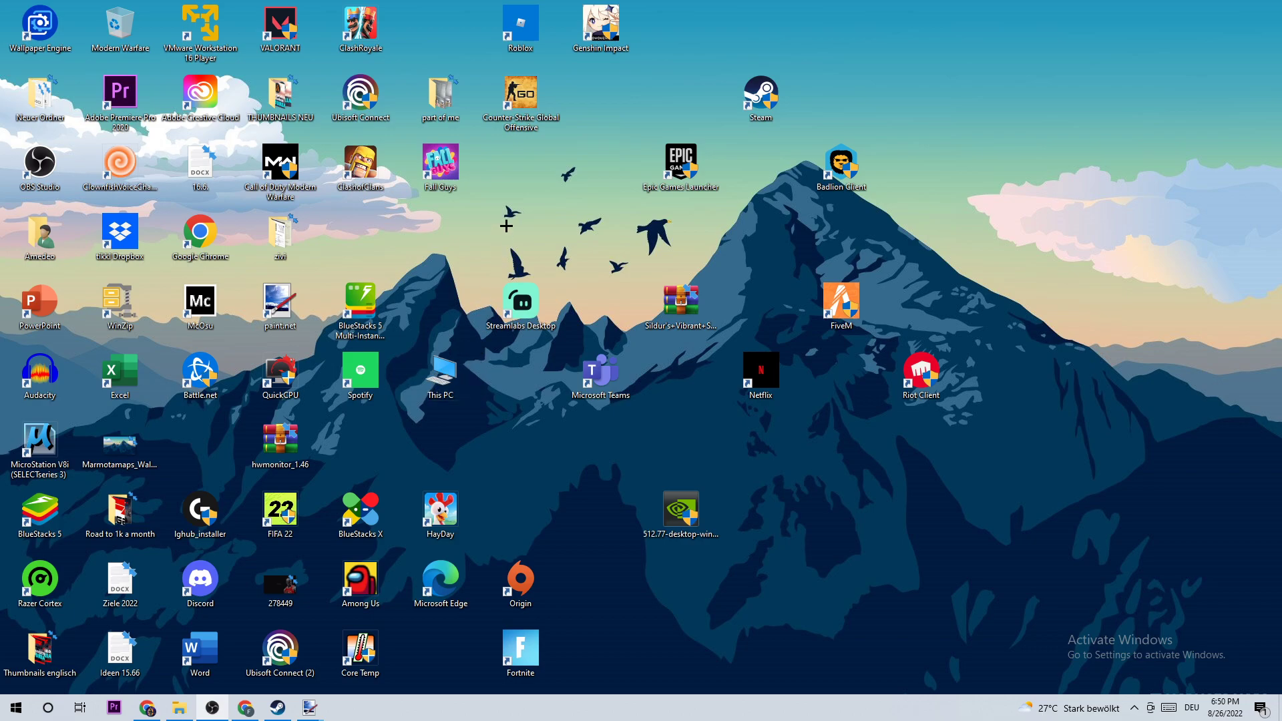
{"action": "left_click", "coordinate": [840, 167]}
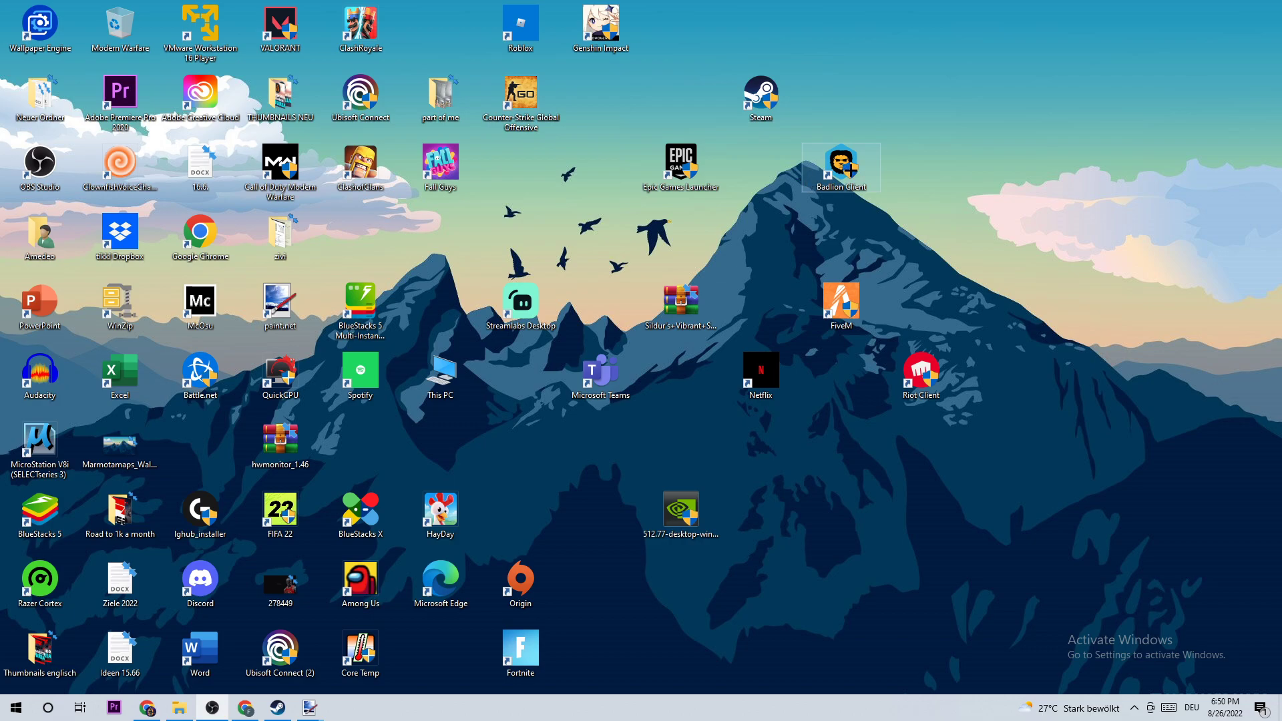